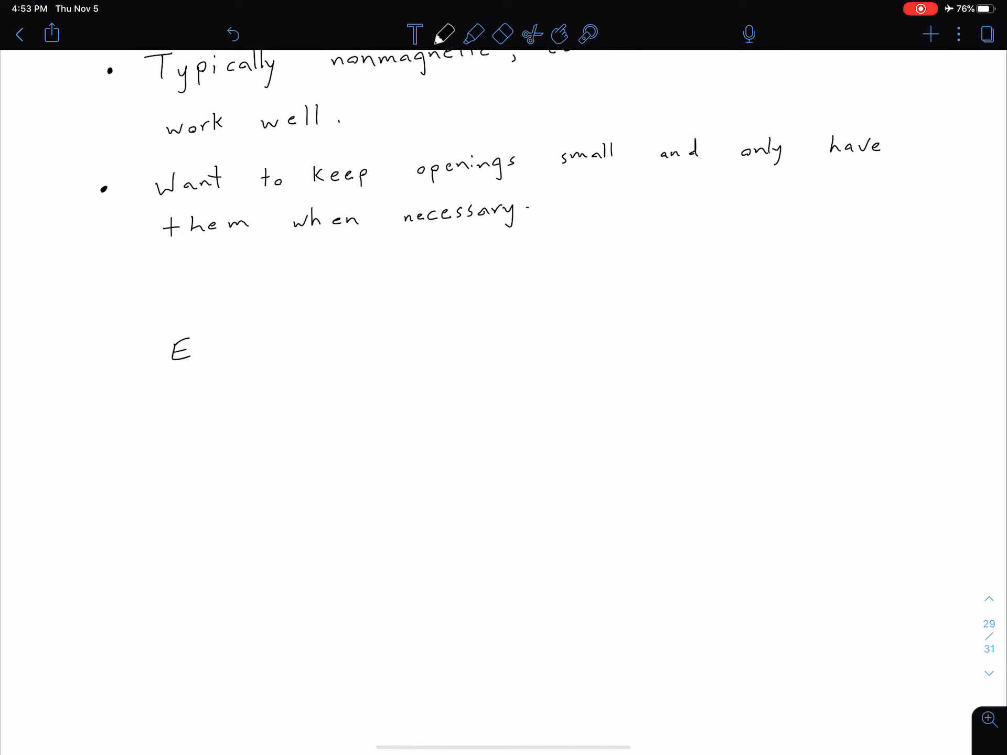
Step: Handwrite "Example: Microwave oven" and "1,000 W at 2.45 GHz" beneath the bullets
{"action": "left_click_drag", "start_coordinate": [193, 348], "coordinate": [225, 351]}
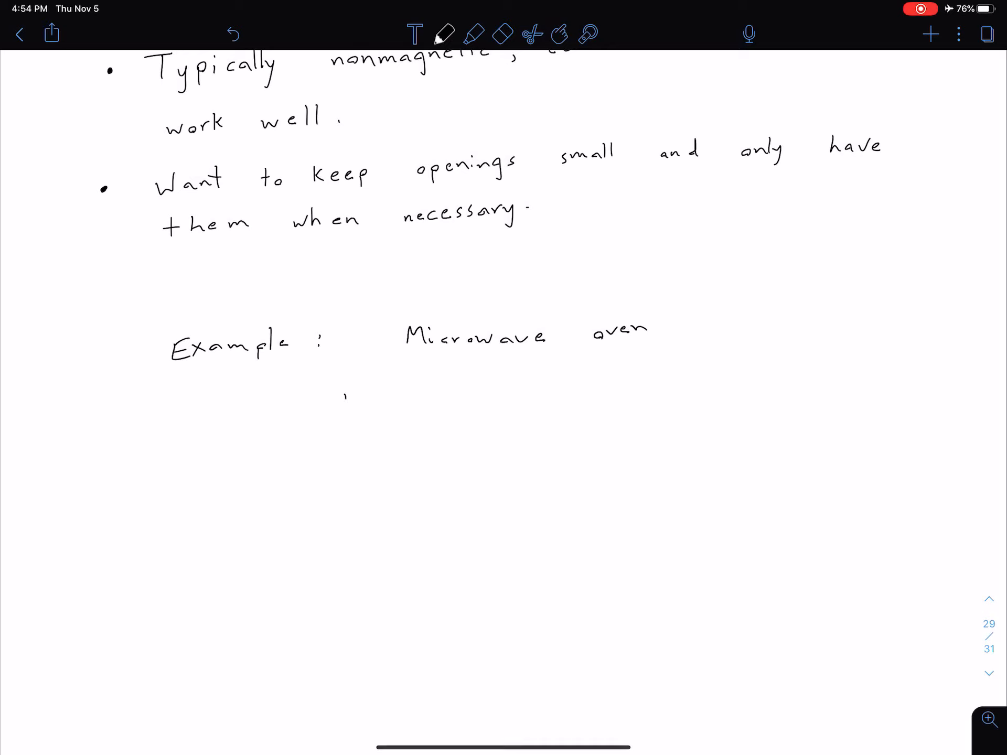
{"action": "left_click_drag", "start_coordinate": [340, 399], "coordinate": [433, 399]}
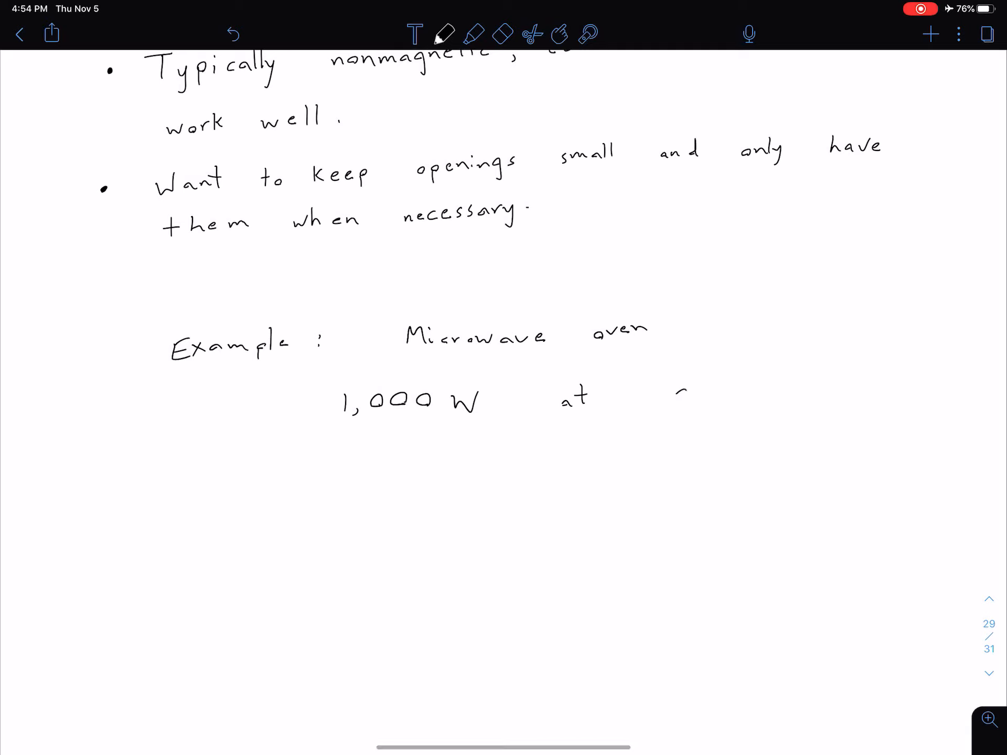
{"action": "left_click_drag", "start_coordinate": [672, 398], "coordinate": [738, 399]}
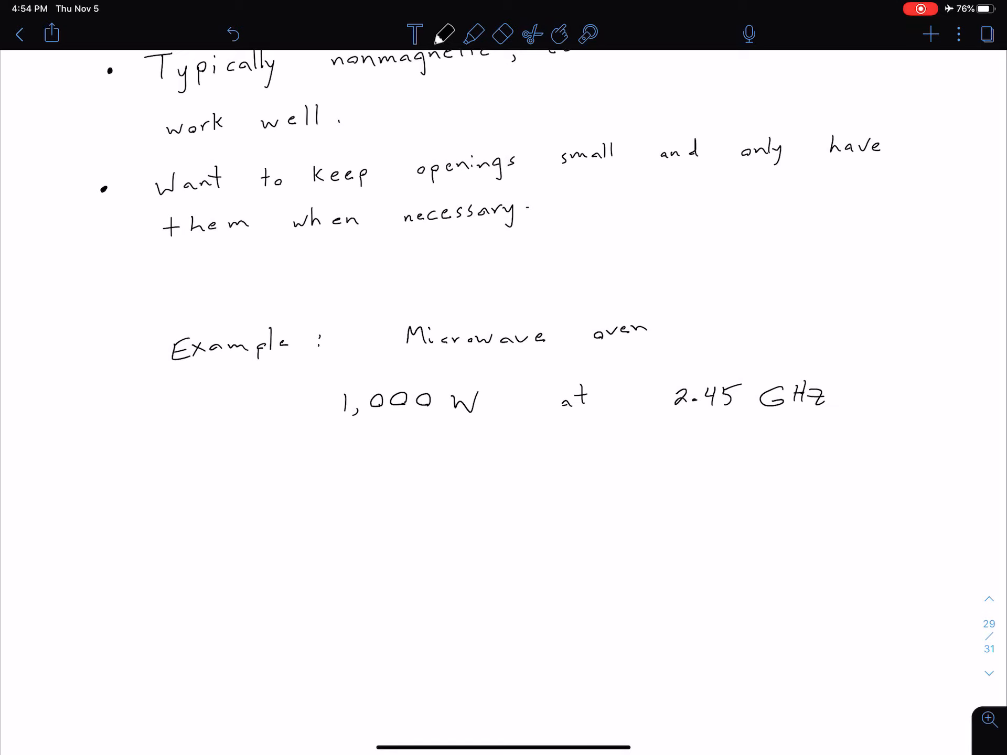
{"action": "scroll", "scroll_direction": "down", "scroll_amount": 3}
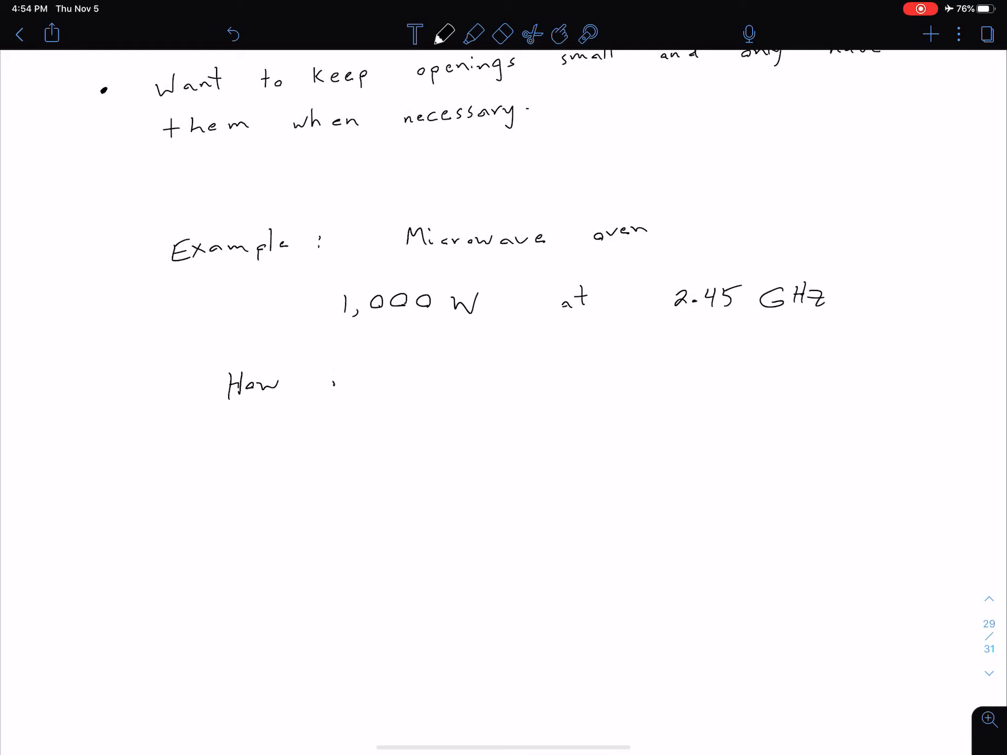
Step: Handwrite the question "How is window o.k. ?" under the oven specifications
{"action": "left_click_drag", "start_coordinate": [334, 385], "coordinate": [469, 385]}
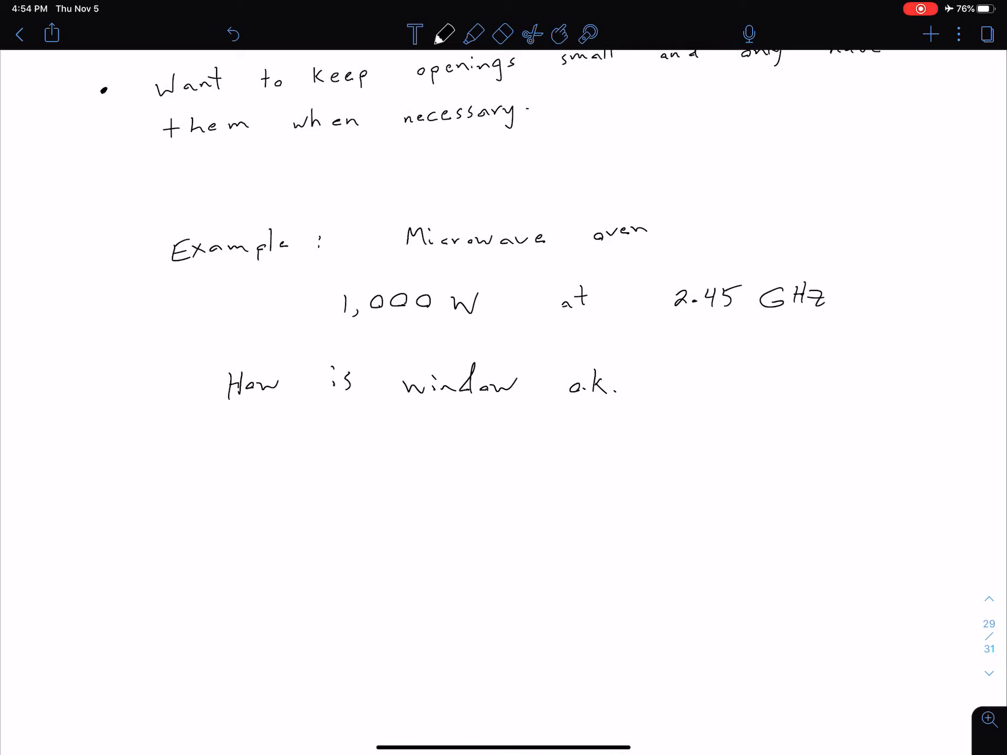
{"action": "left_click_drag", "start_coordinate": [655, 367], "coordinate": [659, 399]}
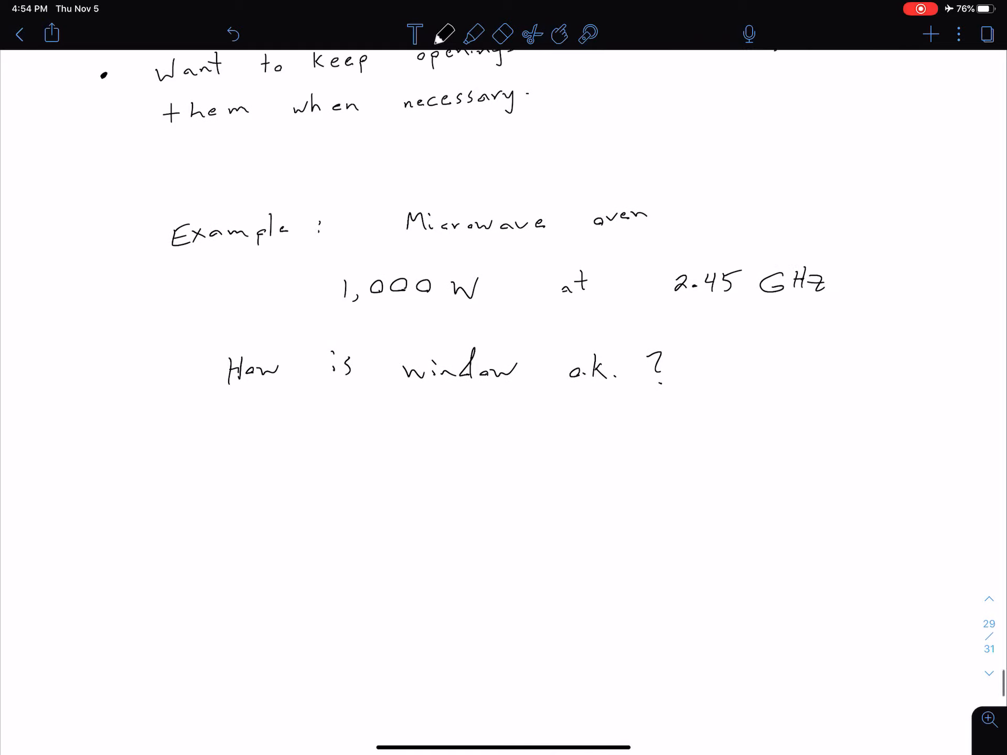
{"action": "scroll", "scroll_direction": "down", "scroll_amount": 3}
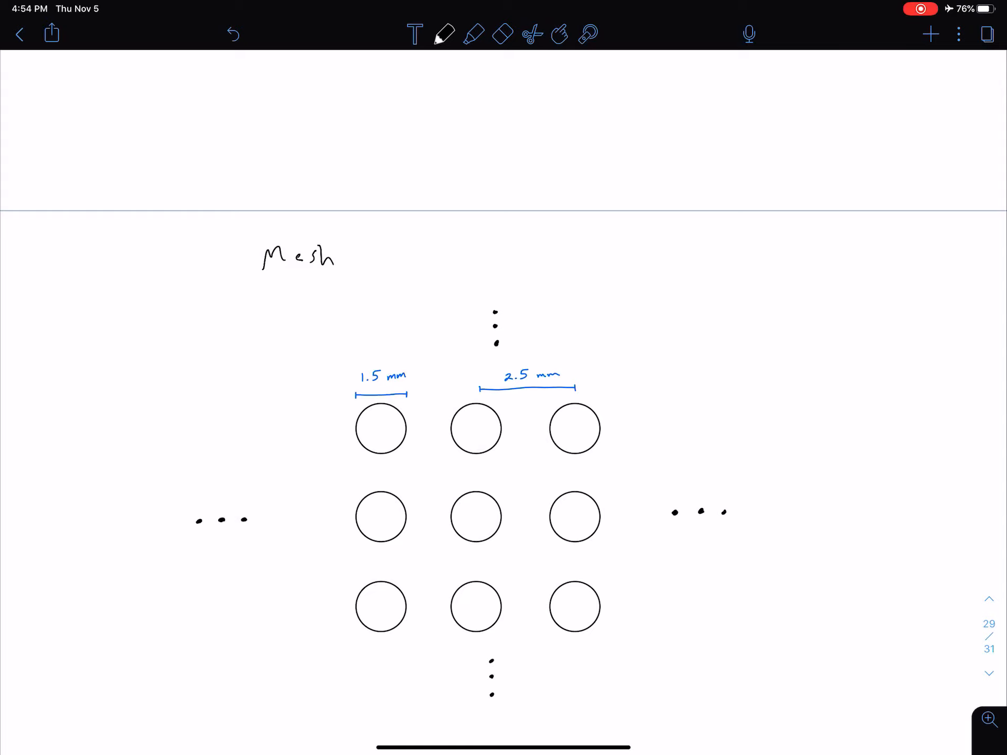
Step: Underline "Mesh" and extend the heading to read "Mesh screen"
{"action": "left_click_drag", "start_coordinate": [221, 280], "coordinate": [372, 277]}
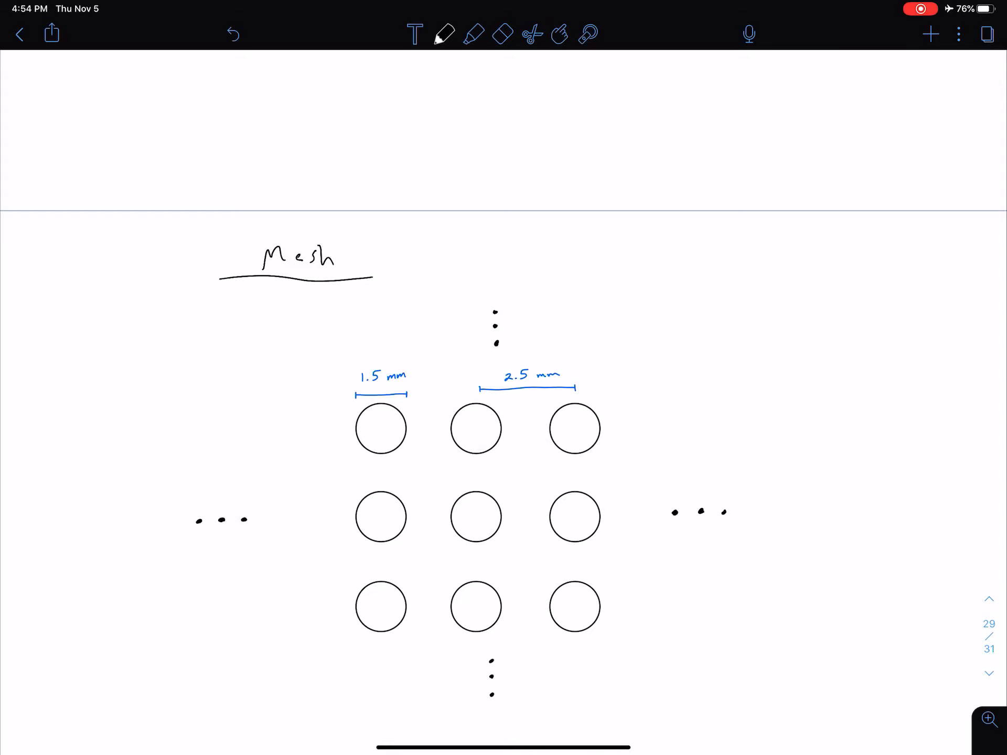
{"action": "type", "text": "screen"}
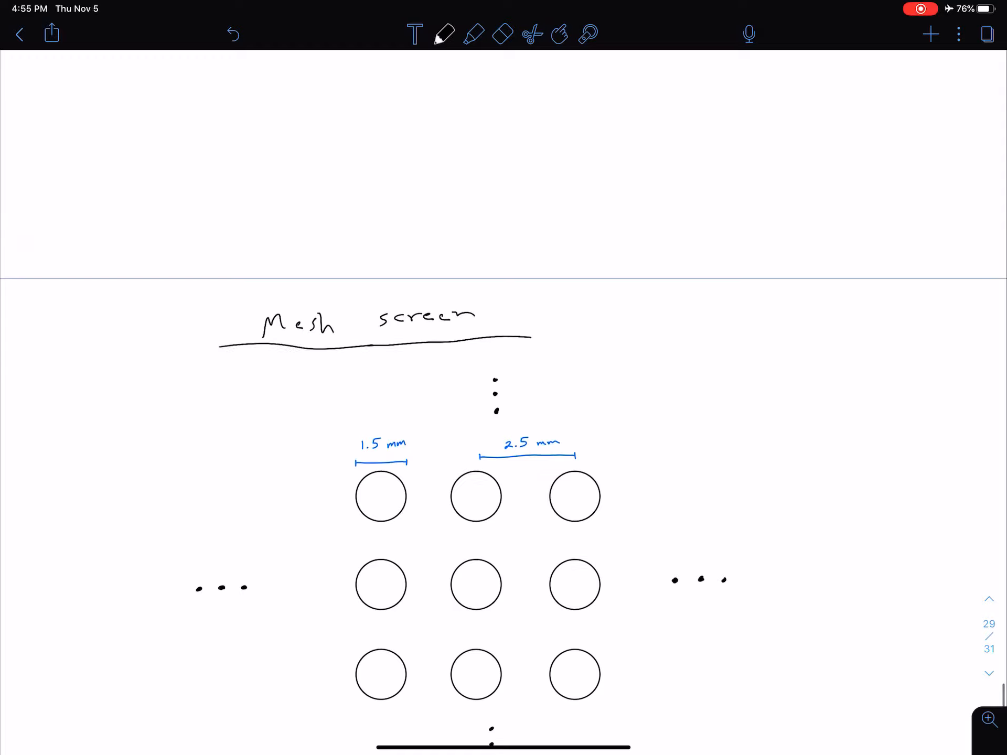
Step: Write λ = c/f = 3×10⁸ m/s over 2.45×10⁹ 1/s above the mesh screen heading
{"action": "scroll", "scroll_direction": "down", "scroll_amount": 3}
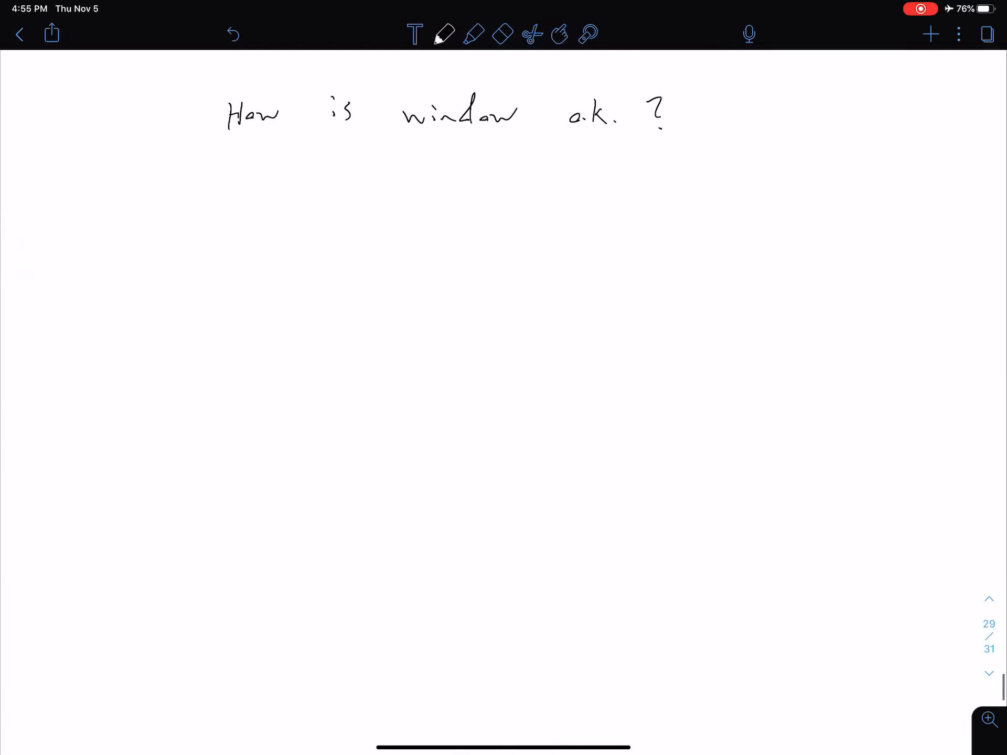
{"action": "scroll", "scroll_direction": "down", "scroll_amount": 3}
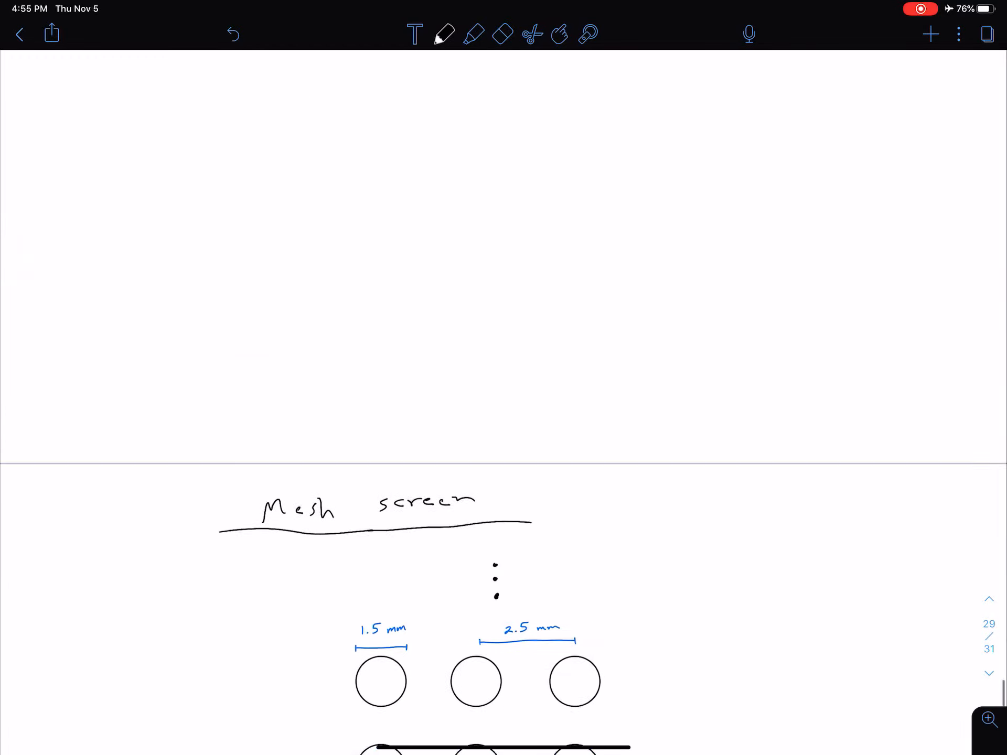
{"action": "scroll", "scroll_direction": "down", "scroll_amount": 3}
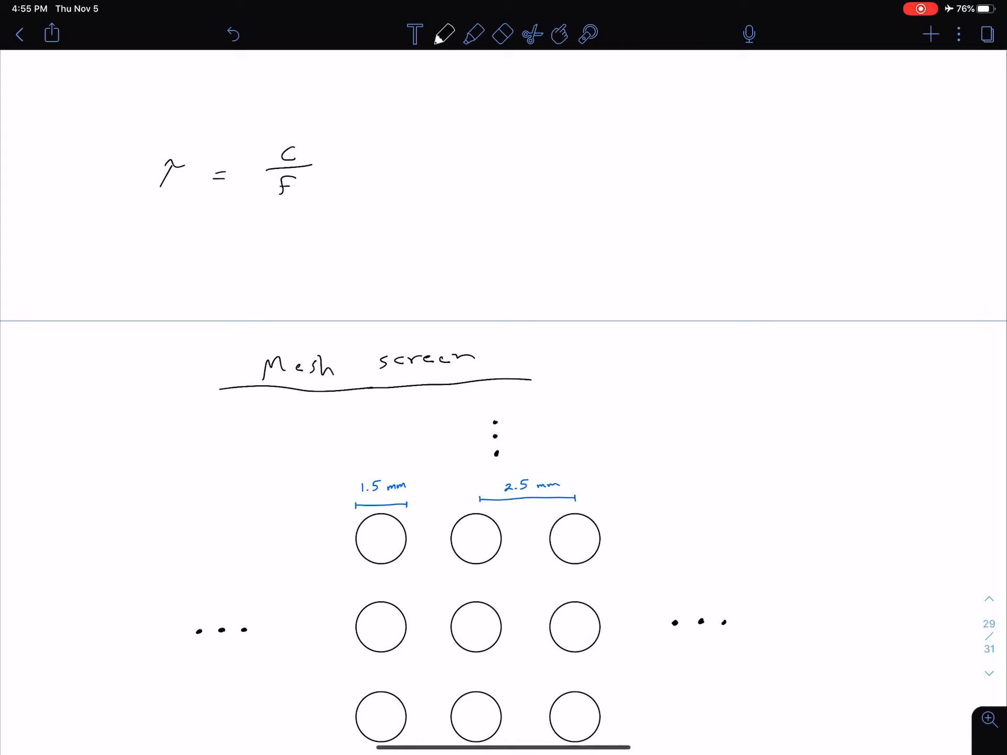
{"action": "left_click_drag", "start_coordinate": [348, 172], "coordinate": [521, 167]}
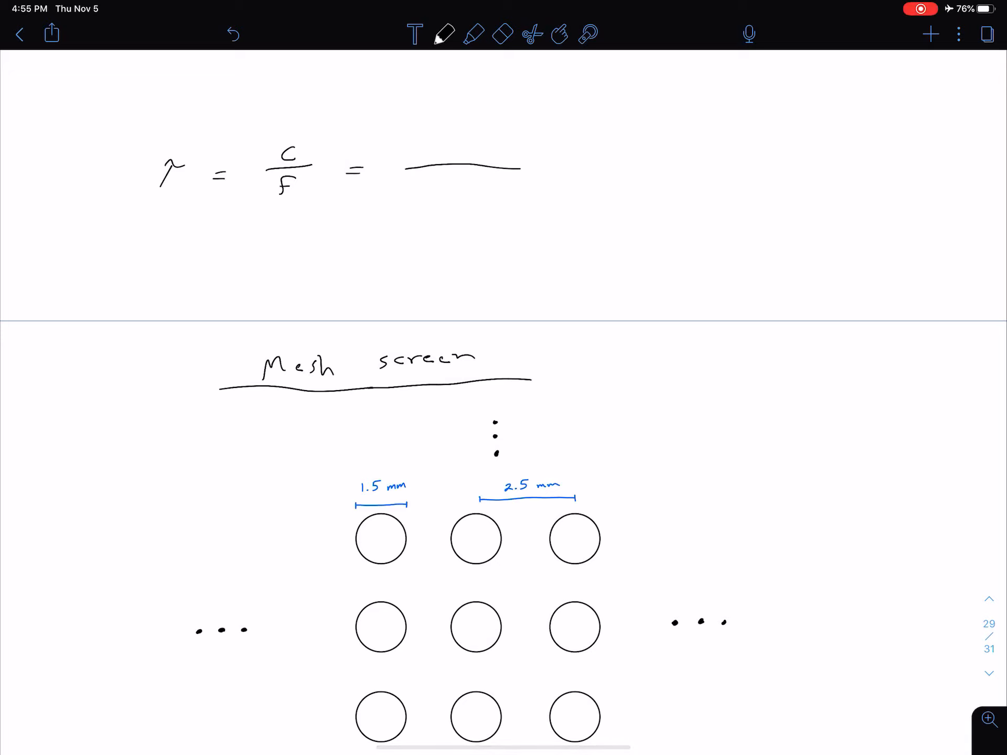
{"action": "type", "text": "3x10^8 m/s"}
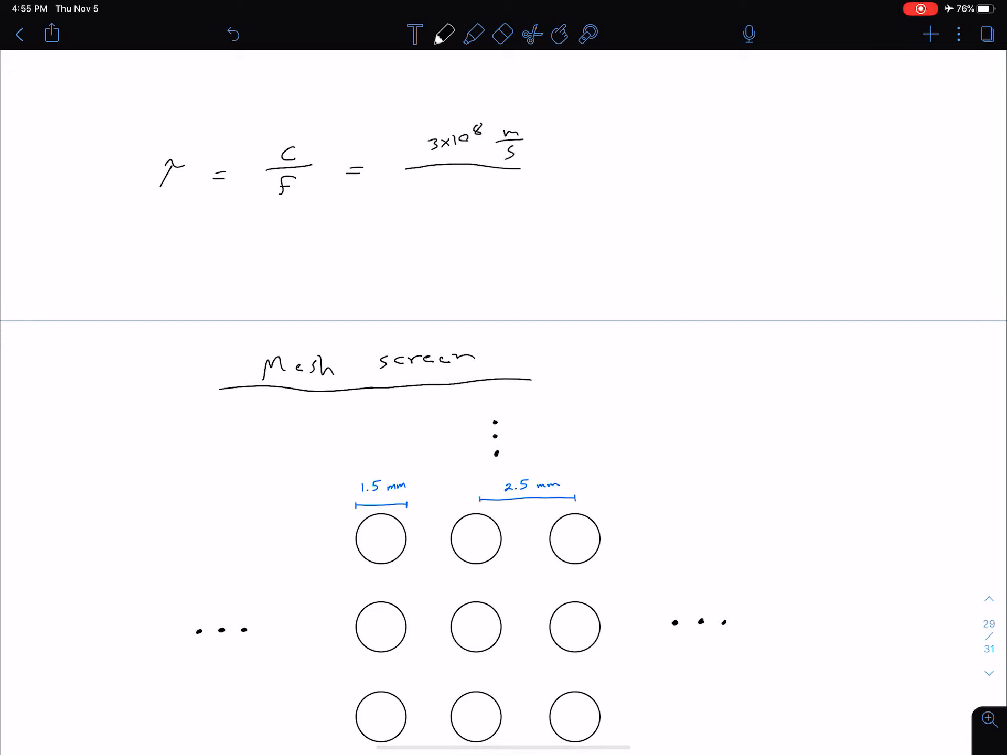
{"action": "type", "text": "2.45x10^9"}
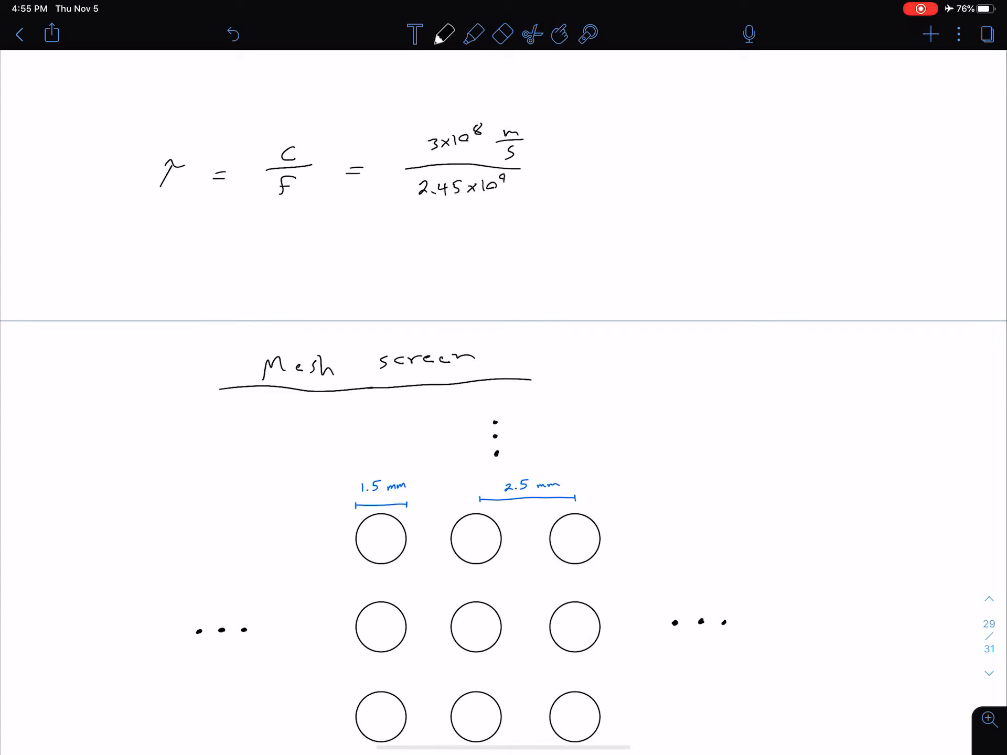
{"action": "type", "text": "1/s"}
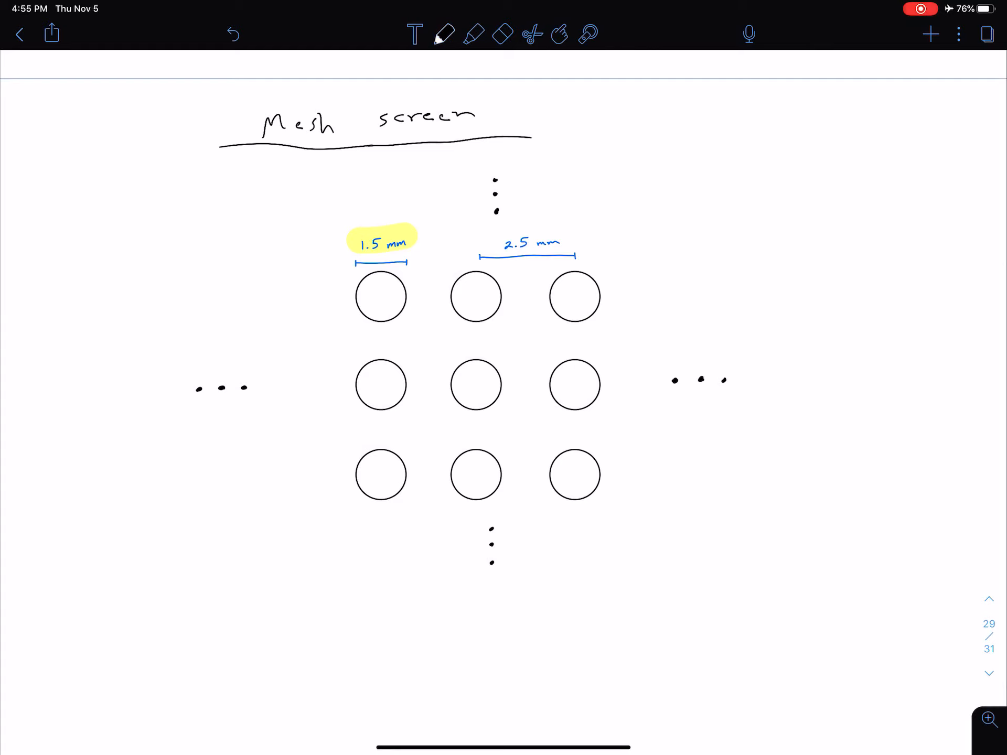
Step: Write the hole ratio 1.5 mm / 122.4 mm = 1.225% beside the mesh sketch
{"action": "type", "text": "1.5"}
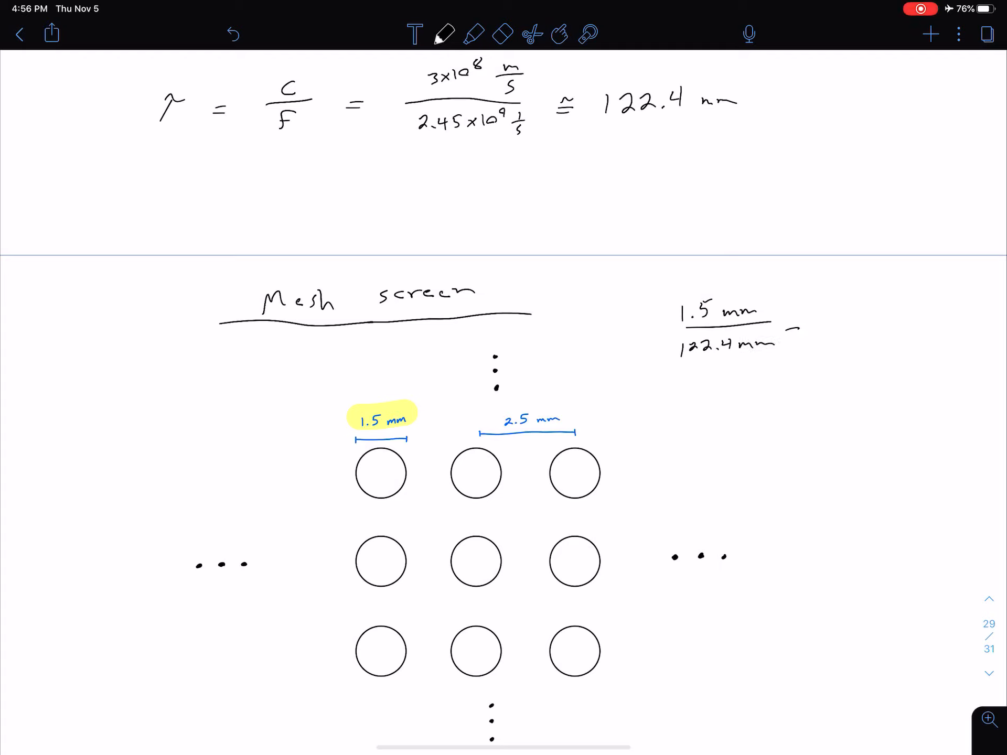
{"action": "type", "text": "= 1.!"}
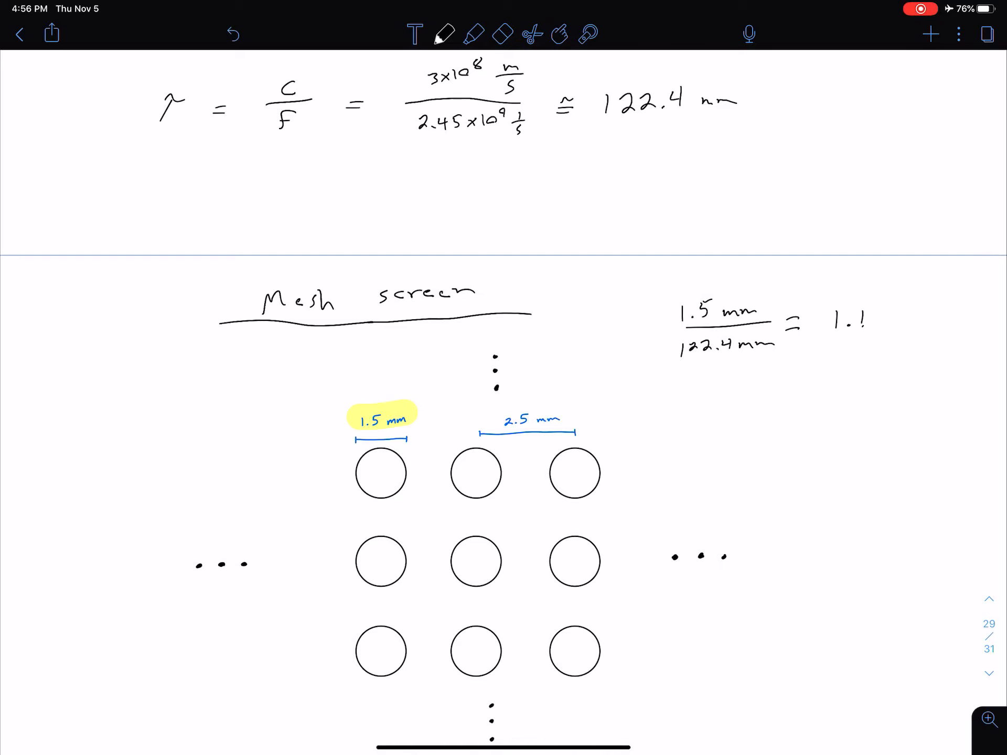
{"action": "type", "text": "2"}
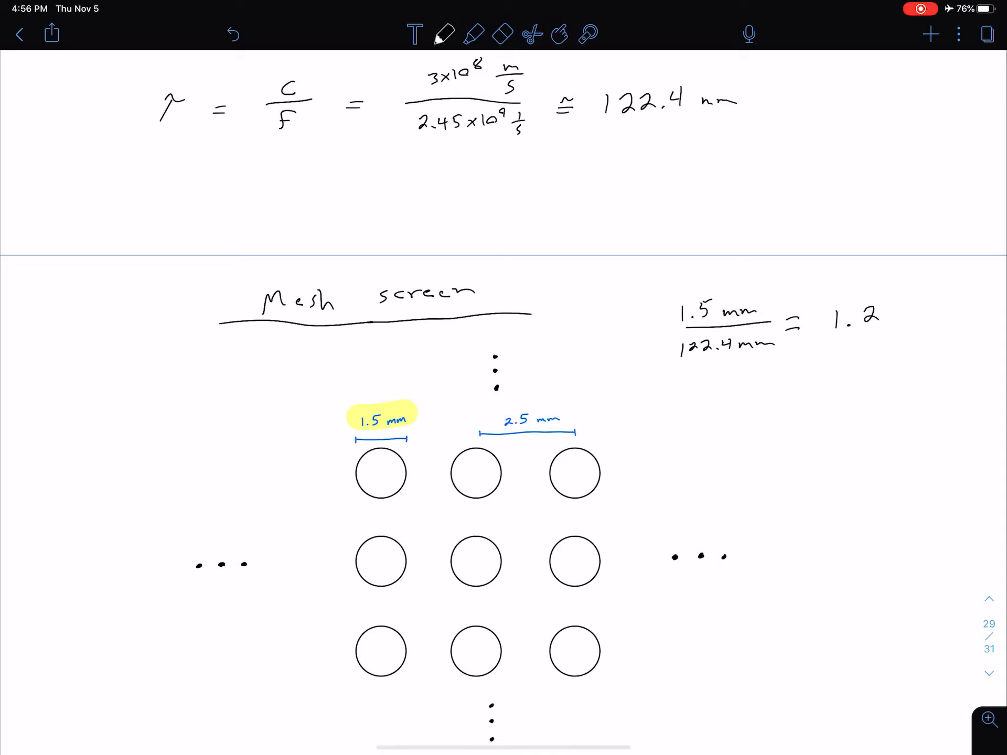
{"action": "type", "text": "25%"}
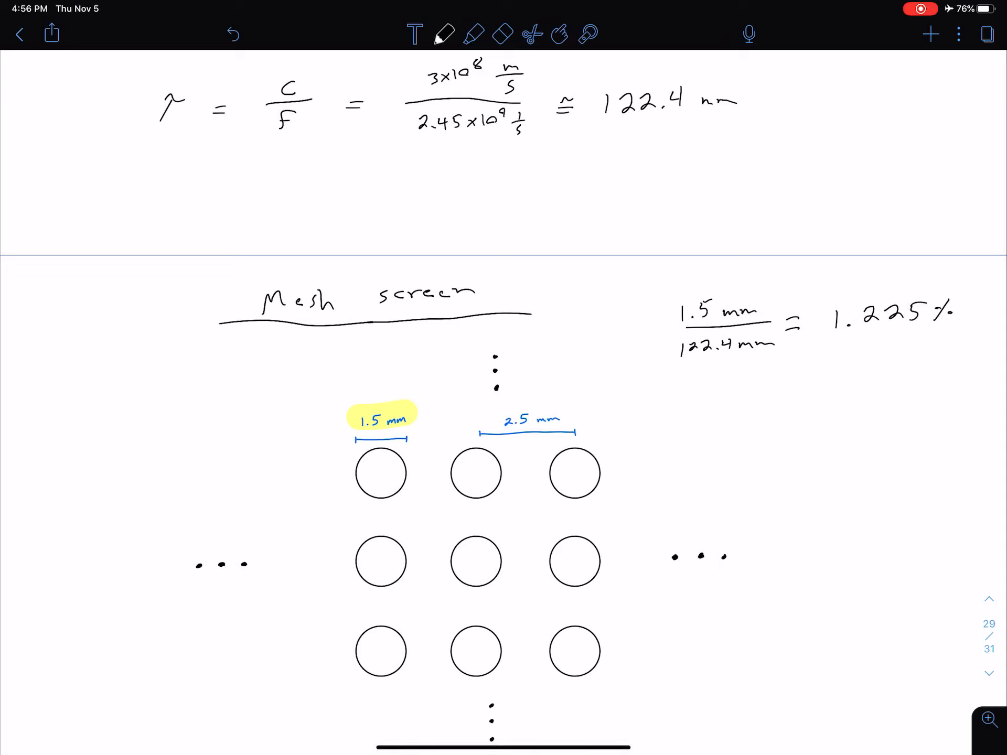
{"action": "scroll", "scroll_direction": "down", "scroll_amount": 3}
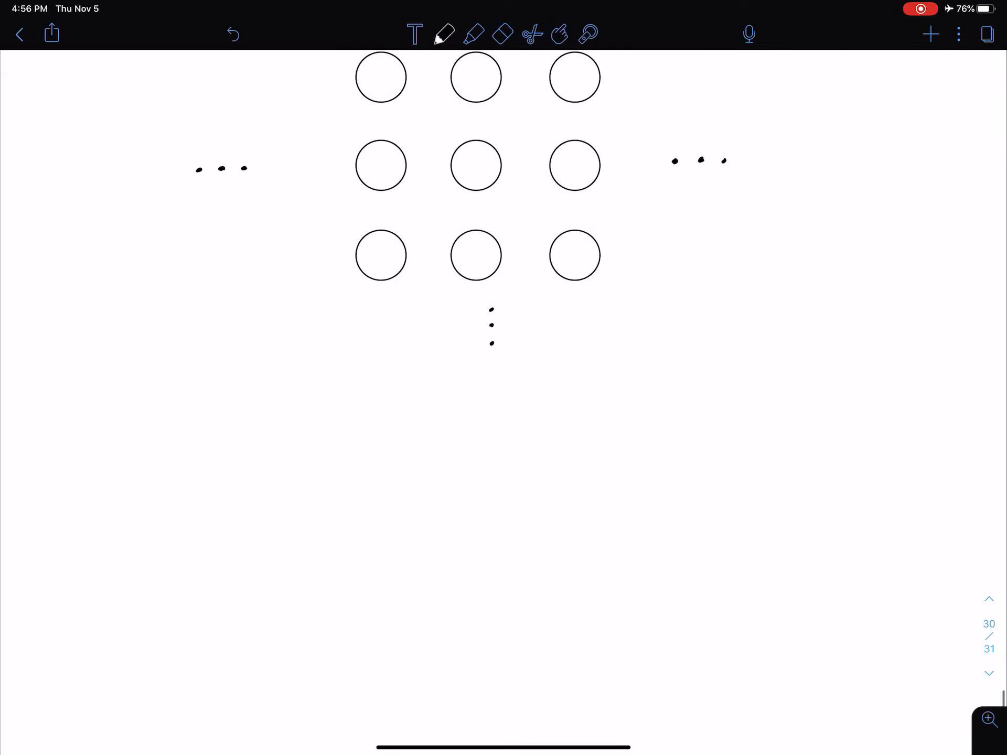
Step: Back on the oven page, draw an arrow under the window question and write "as long"
{"action": "left_click", "coordinate": [988, 611]}
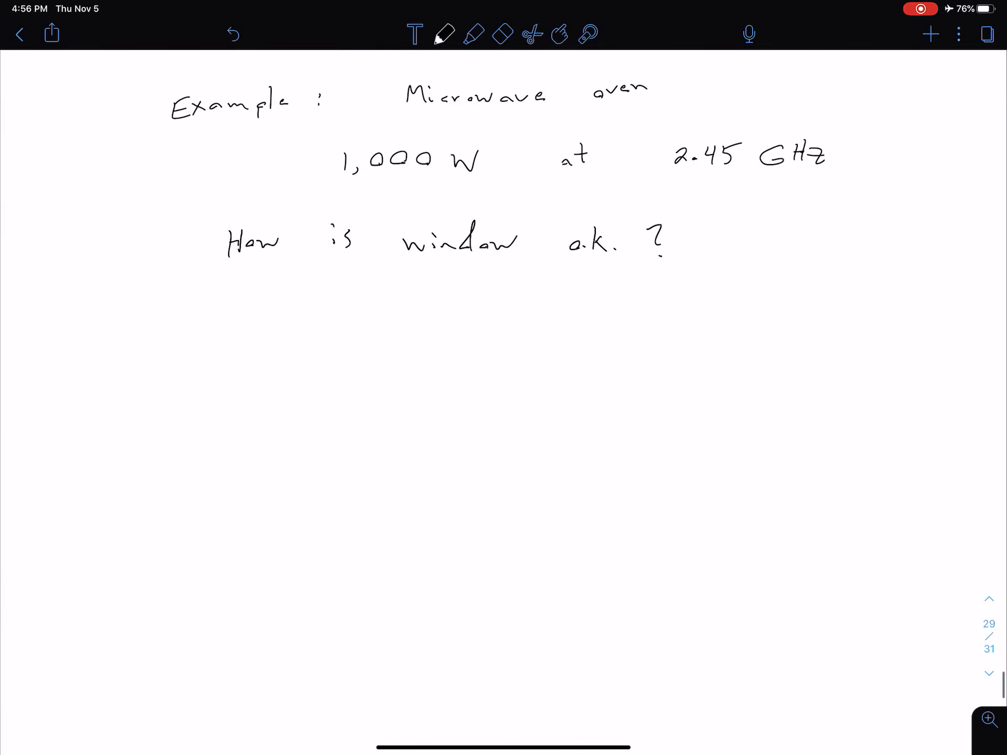
{"action": "left_click_drag", "start_coordinate": [418, 276], "coordinate": [414, 334]}
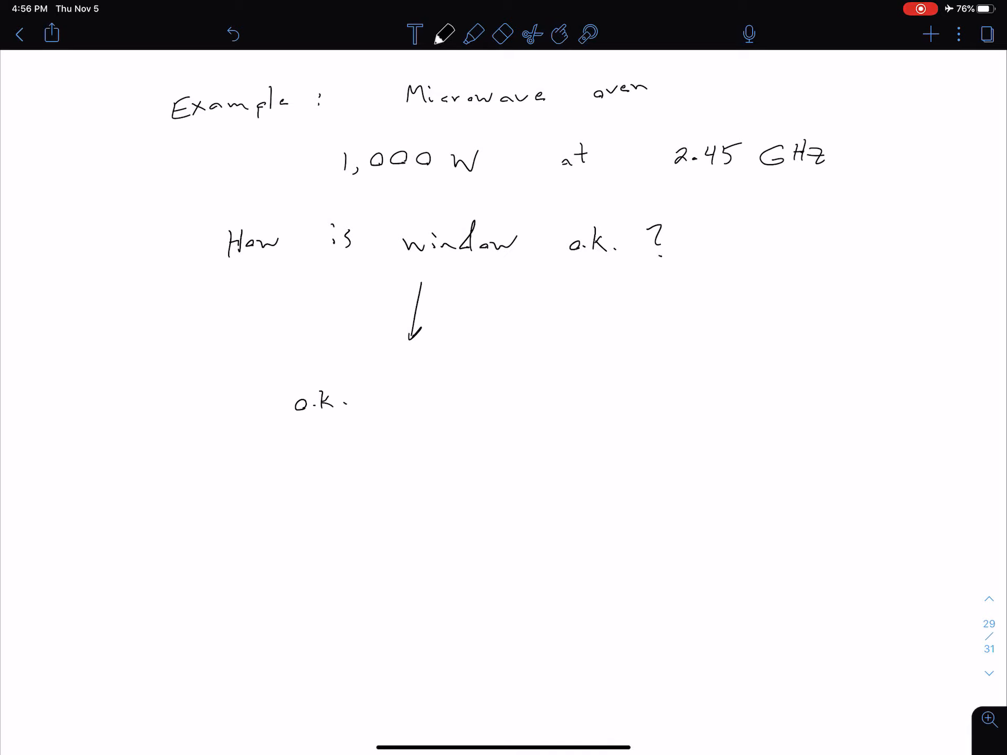
{"action": "left_click_drag", "start_coordinate": [391, 395], "coordinate": [520, 396]}
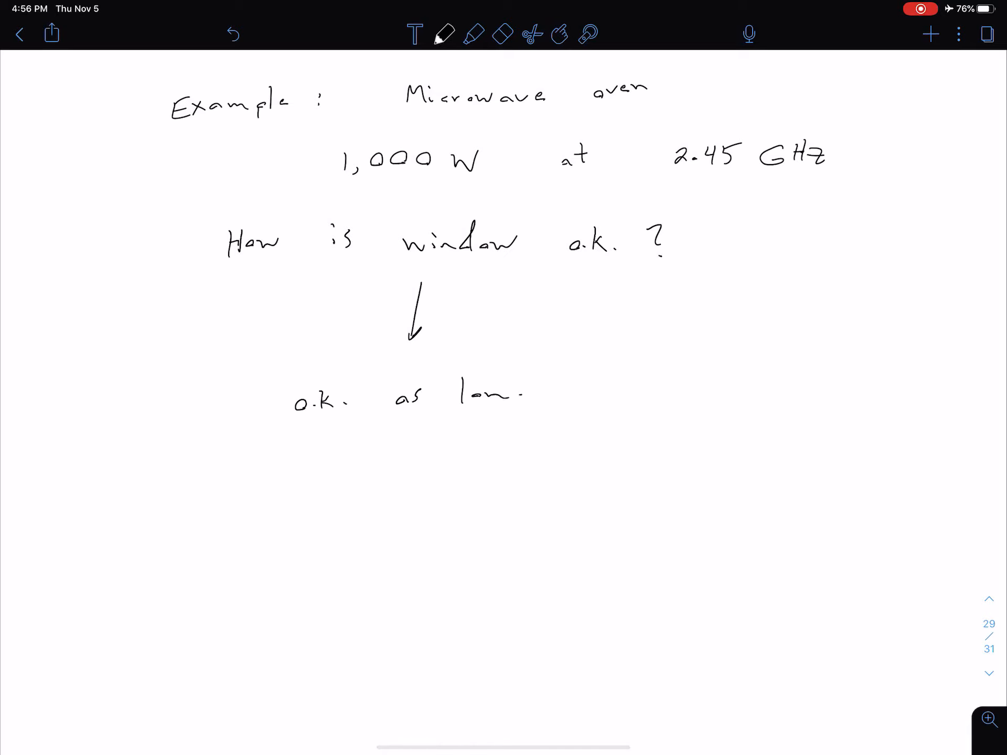
{"action": "left_click_drag", "start_coordinate": [508, 385], "coordinate": [524, 421]}
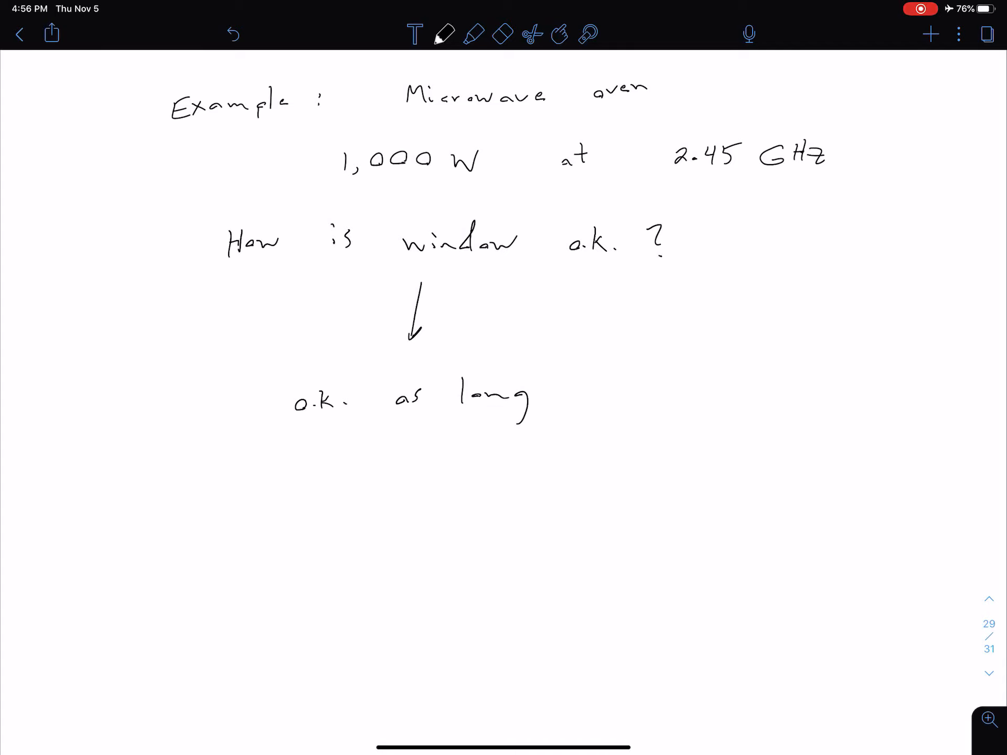
Step: Continue the answer with "hole is only" and start the next line
{"action": "left_click", "coordinate": [591, 385]}
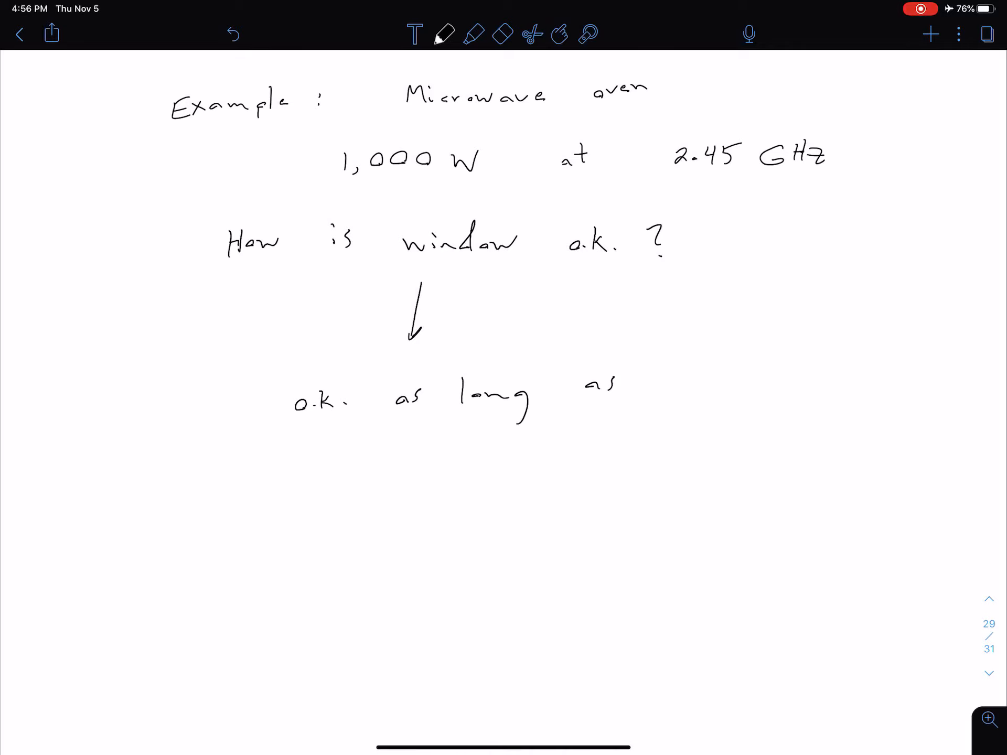
{"action": "type", "text": "hole"}
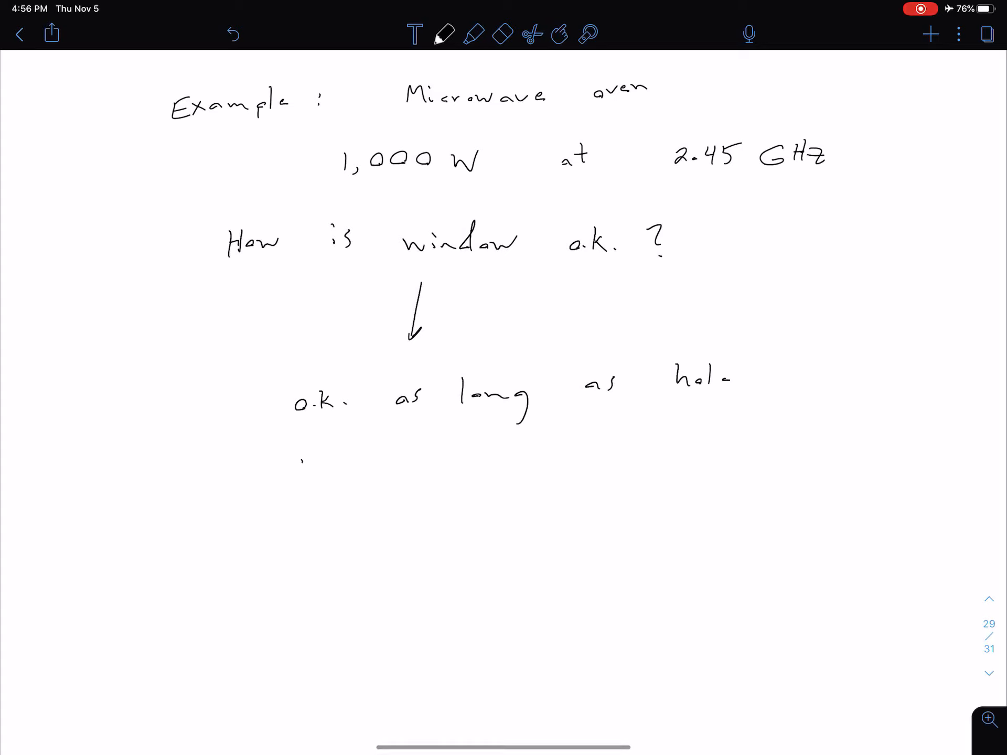
{"action": "type", "text": "is only"}
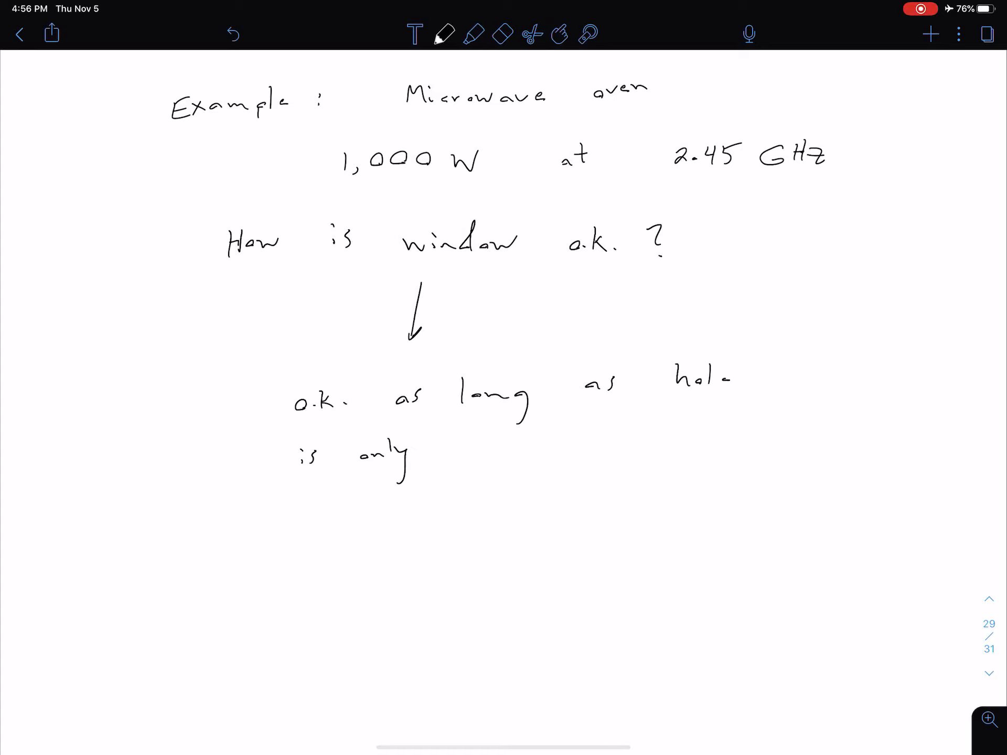
{"action": "left_click_drag", "start_coordinate": [463, 443], "coordinate": [485, 456]}
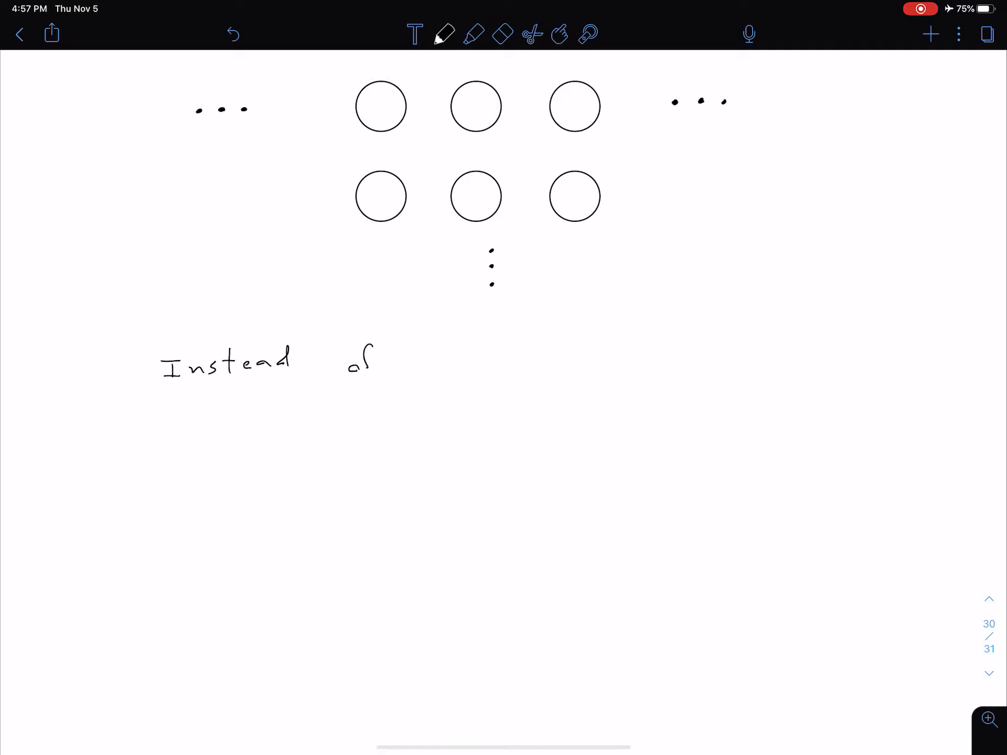
Step: Write "reflecting or providing a path to GND, we can use absorbing materials", underlined
{"action": "left_click_drag", "start_coordinate": [427, 357], "coordinate": [469, 350]}
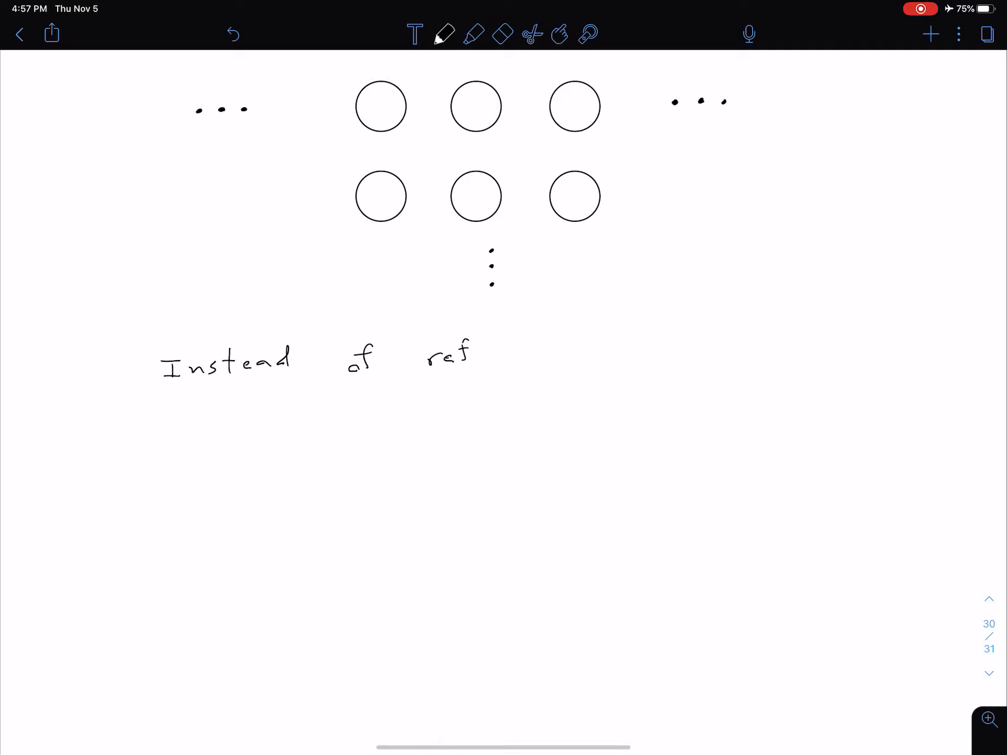
{"action": "left_click_drag", "start_coordinate": [469, 354], "coordinate": [543, 350]}
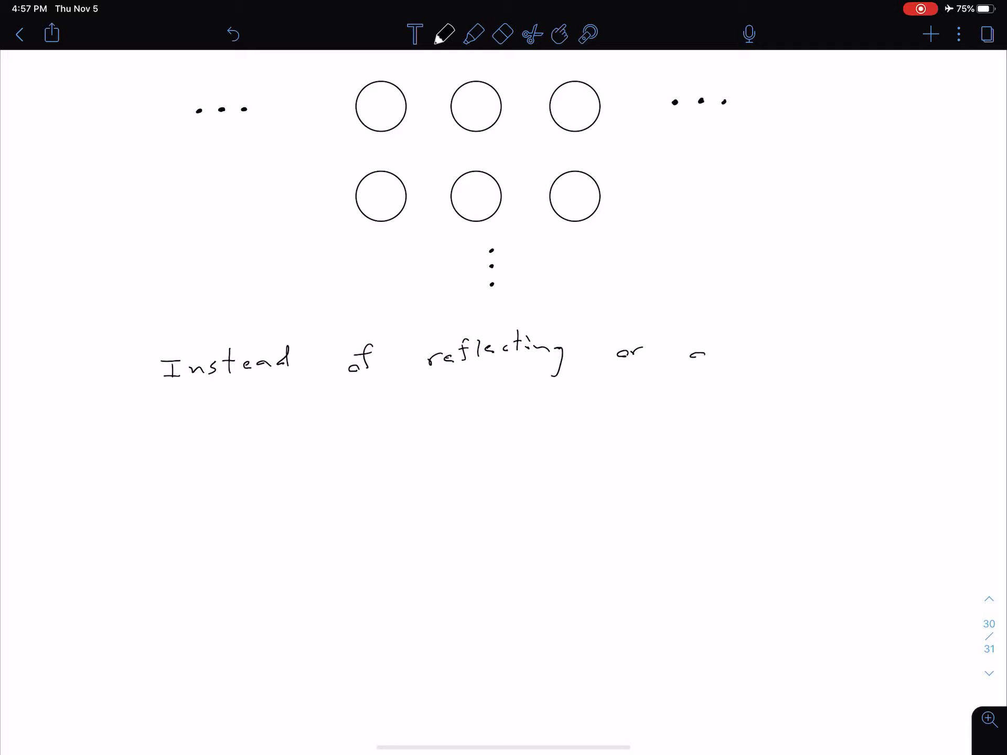
{"action": "type", "text": "pr"}
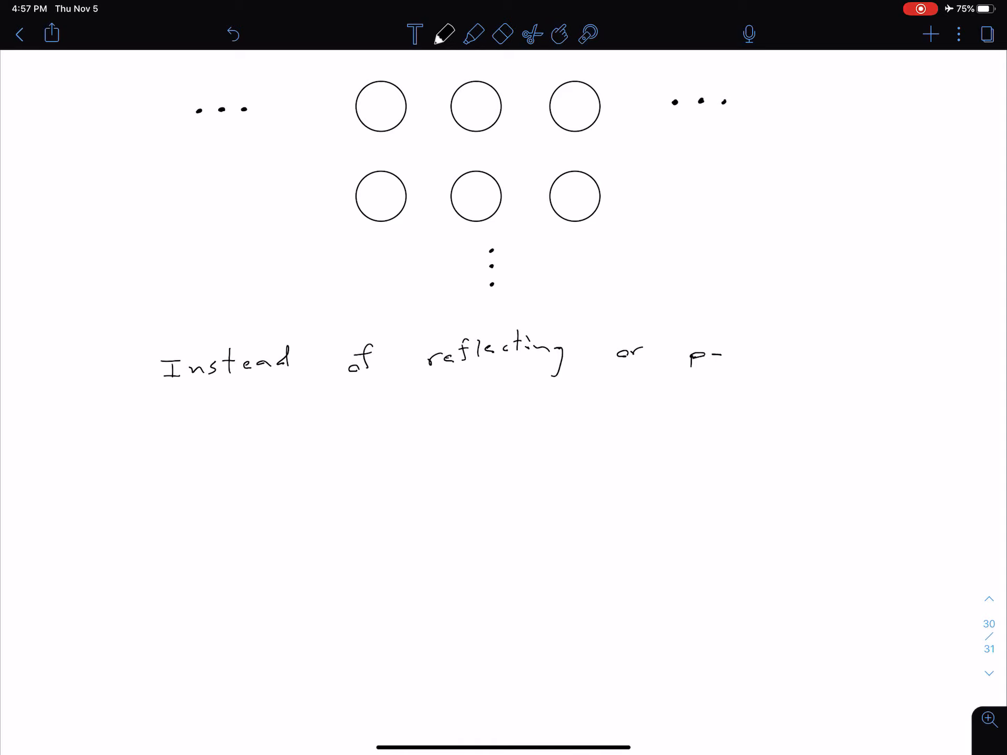
{"action": "left_click", "coordinate": [503, 33]}
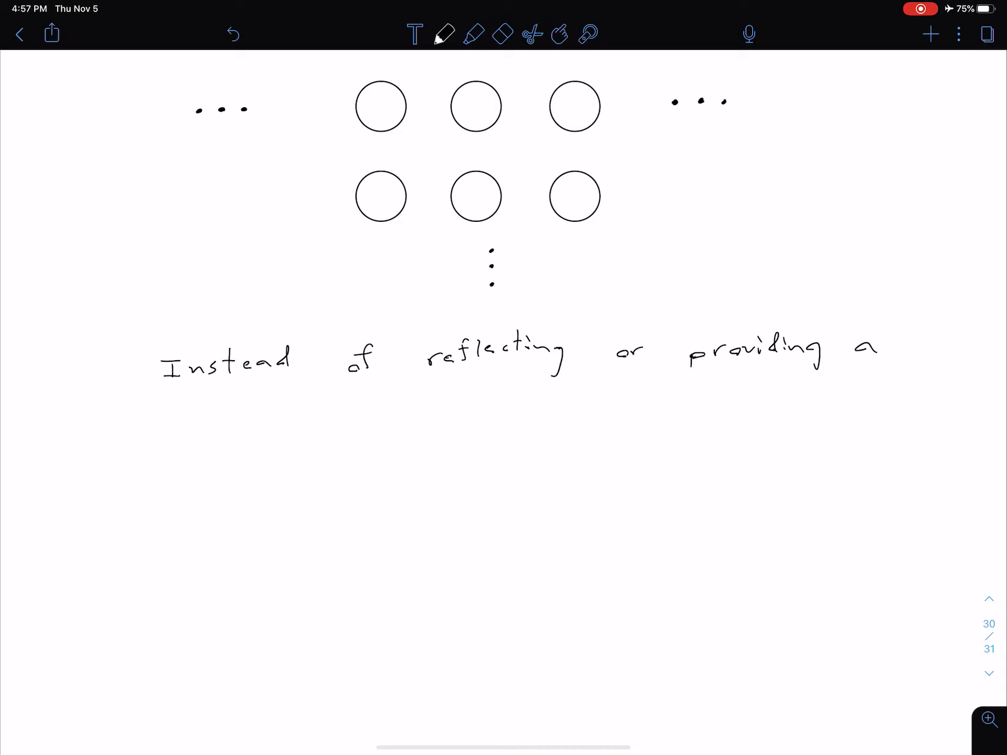
{"action": "left_click_drag", "start_coordinate": [187, 418], "coordinate": [248, 399]}
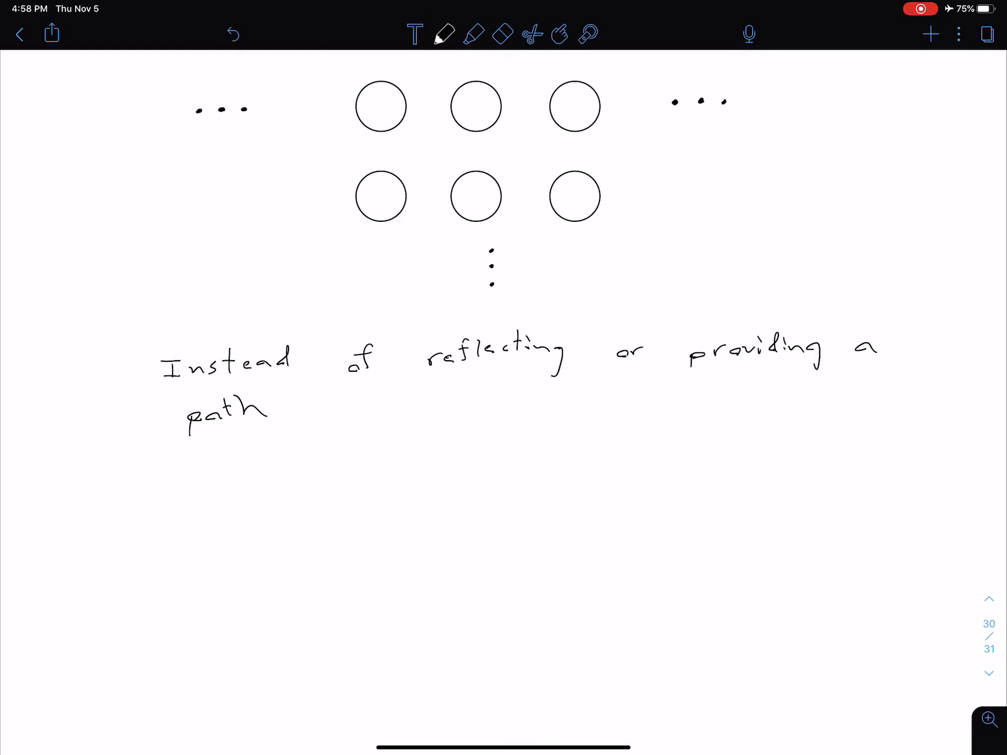
{"action": "left_click_drag", "start_coordinate": [315, 405], "coordinate": [437, 405]}
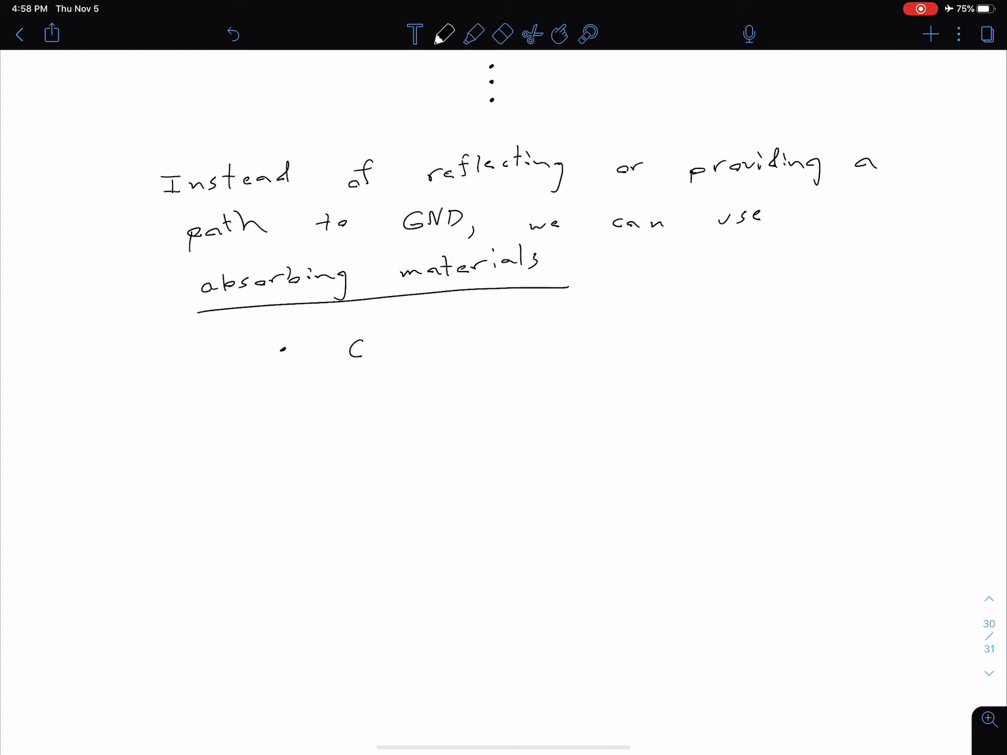
Step: Write the bullet "Carbon-doped foam plastic" and begin a second bullet with "stea"
{"action": "type", "text": "Carba"}
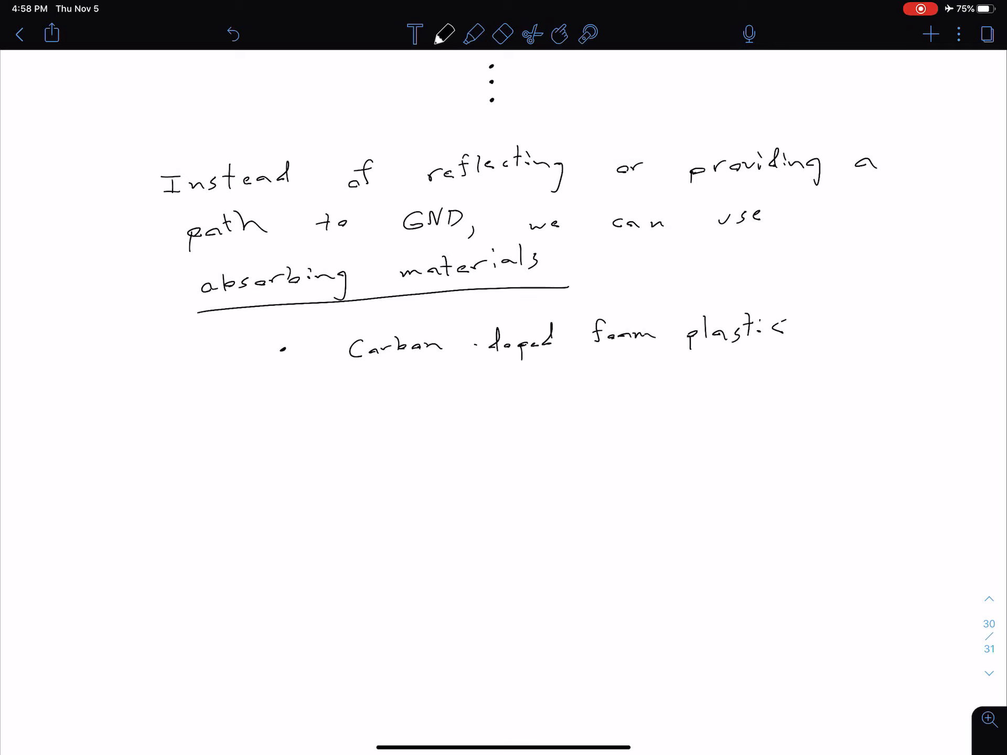
{"action": "left_click", "coordinate": [282, 428]}
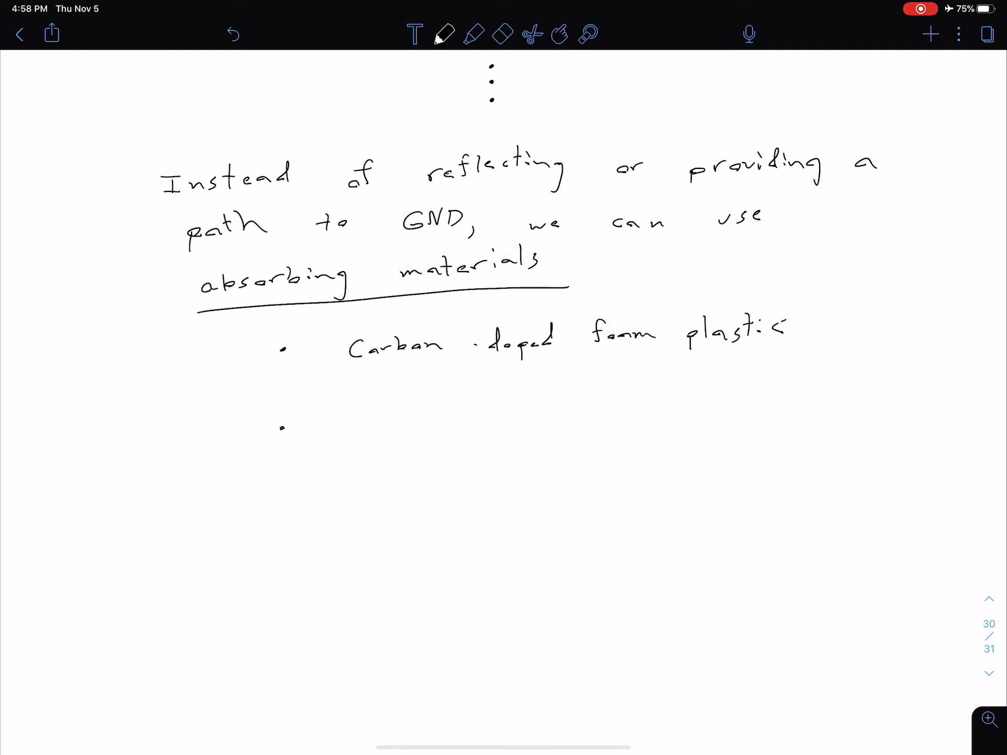
{"action": "type", "text": "stea"}
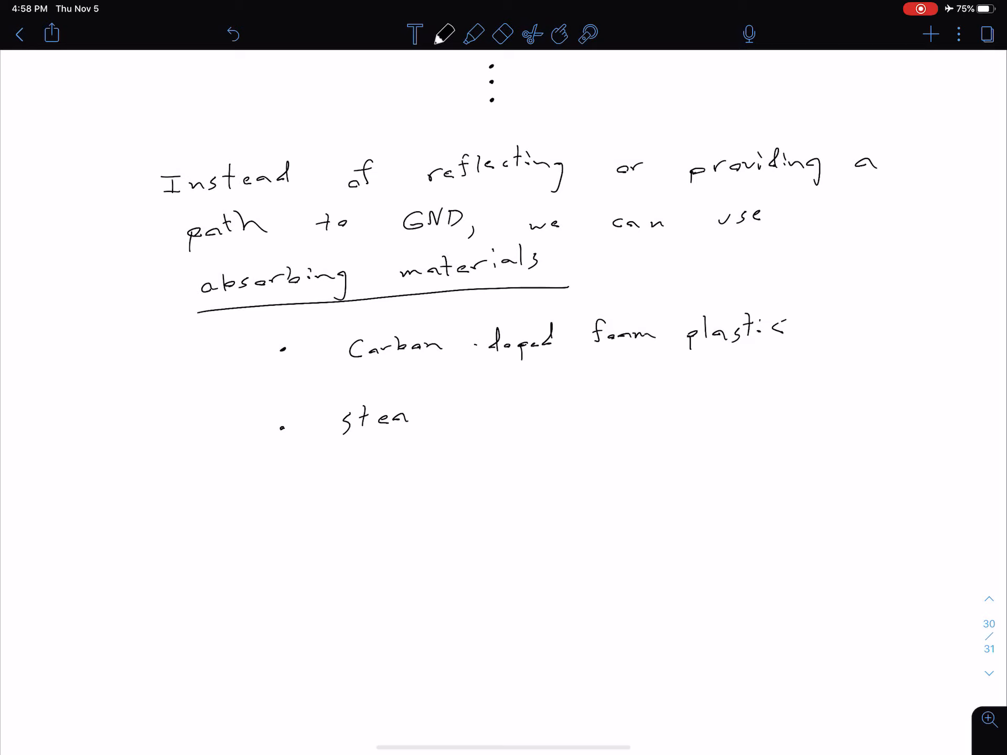